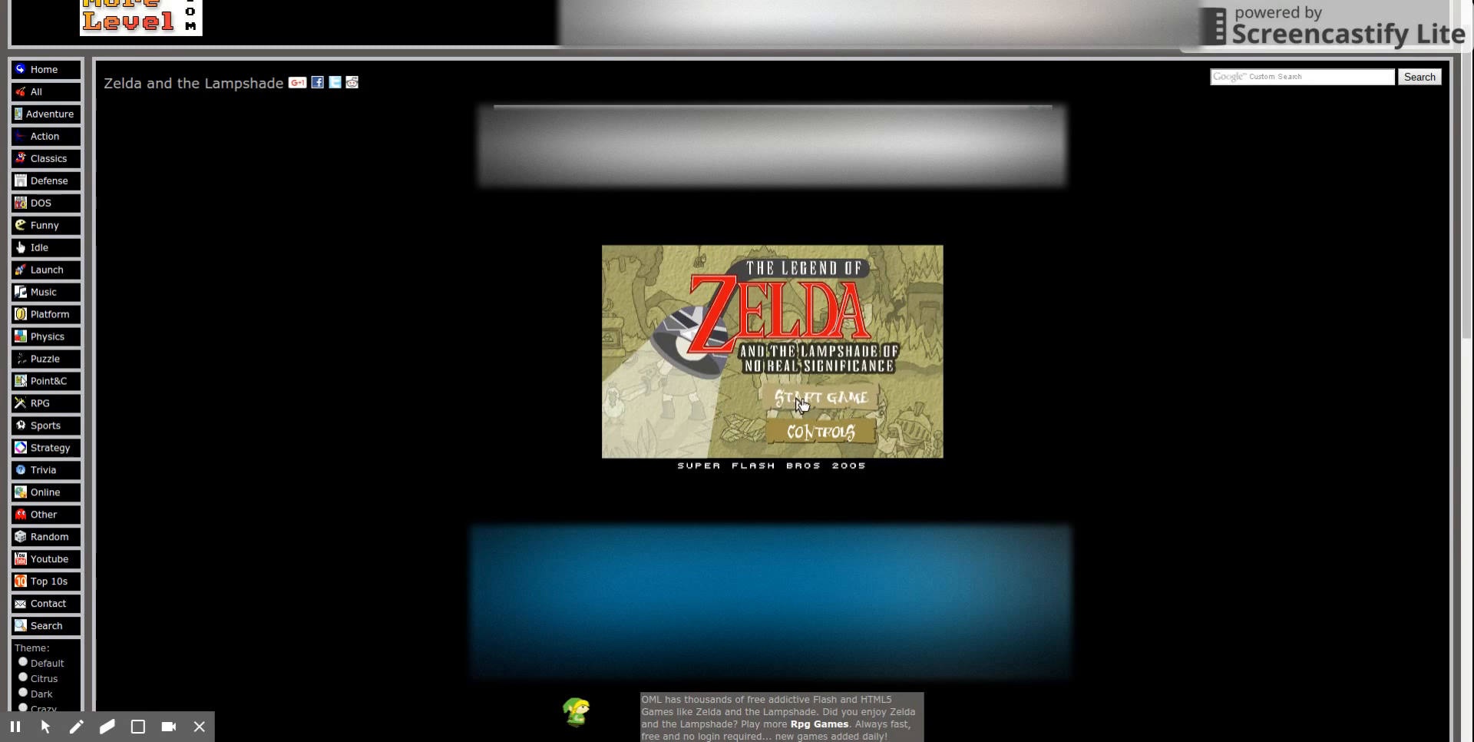
# Start Zelda and the Lampshade from the title screen.
pyautogui.click(819, 430)
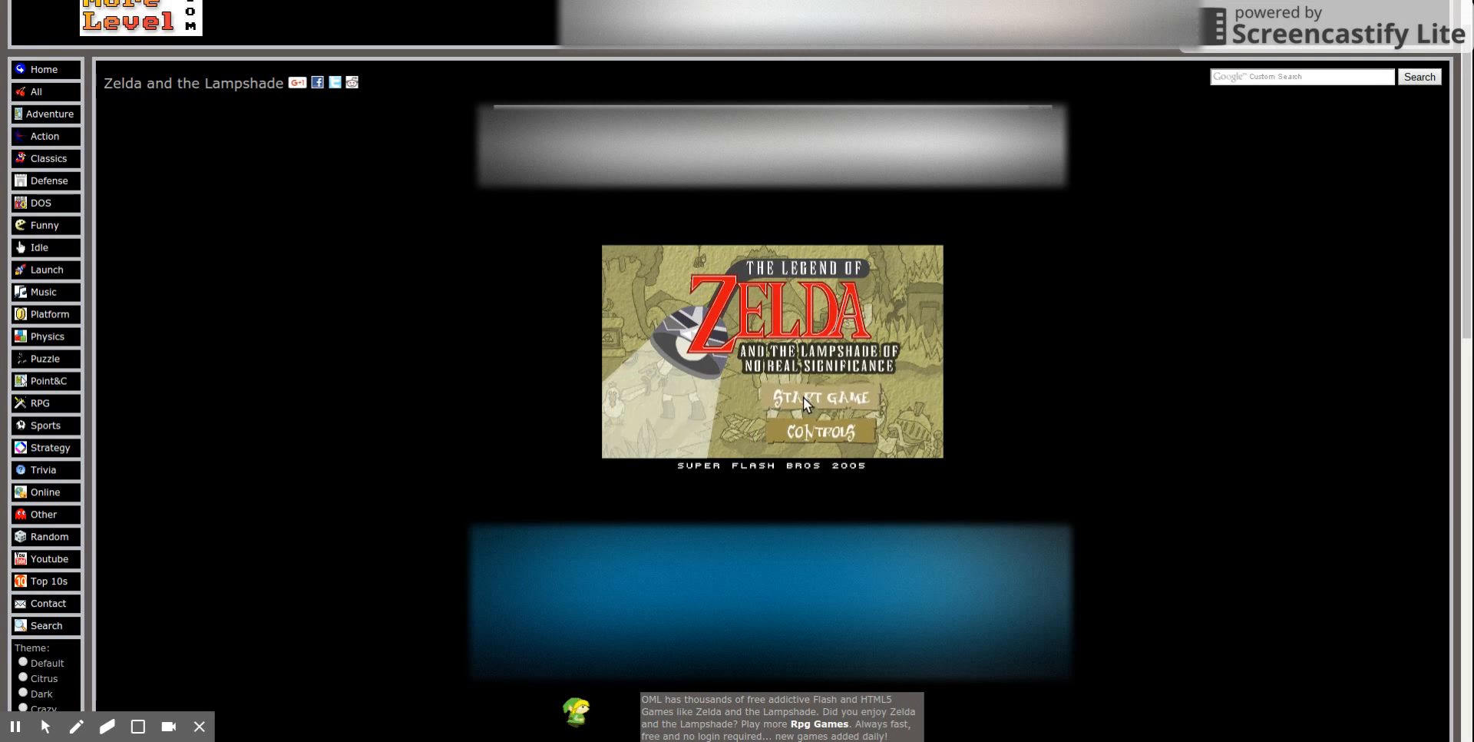
pyautogui.click(818, 396)
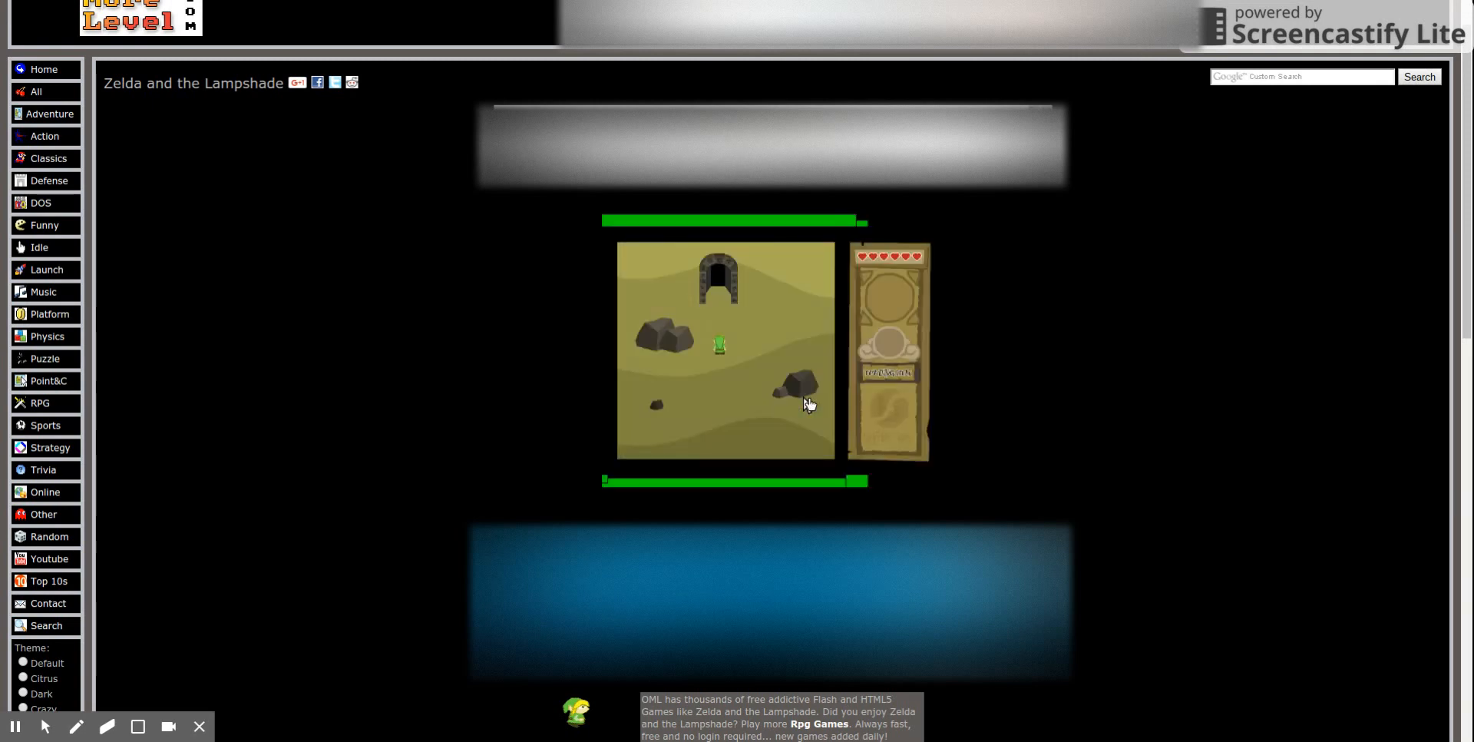
pyautogui.moveTo(970, 439)
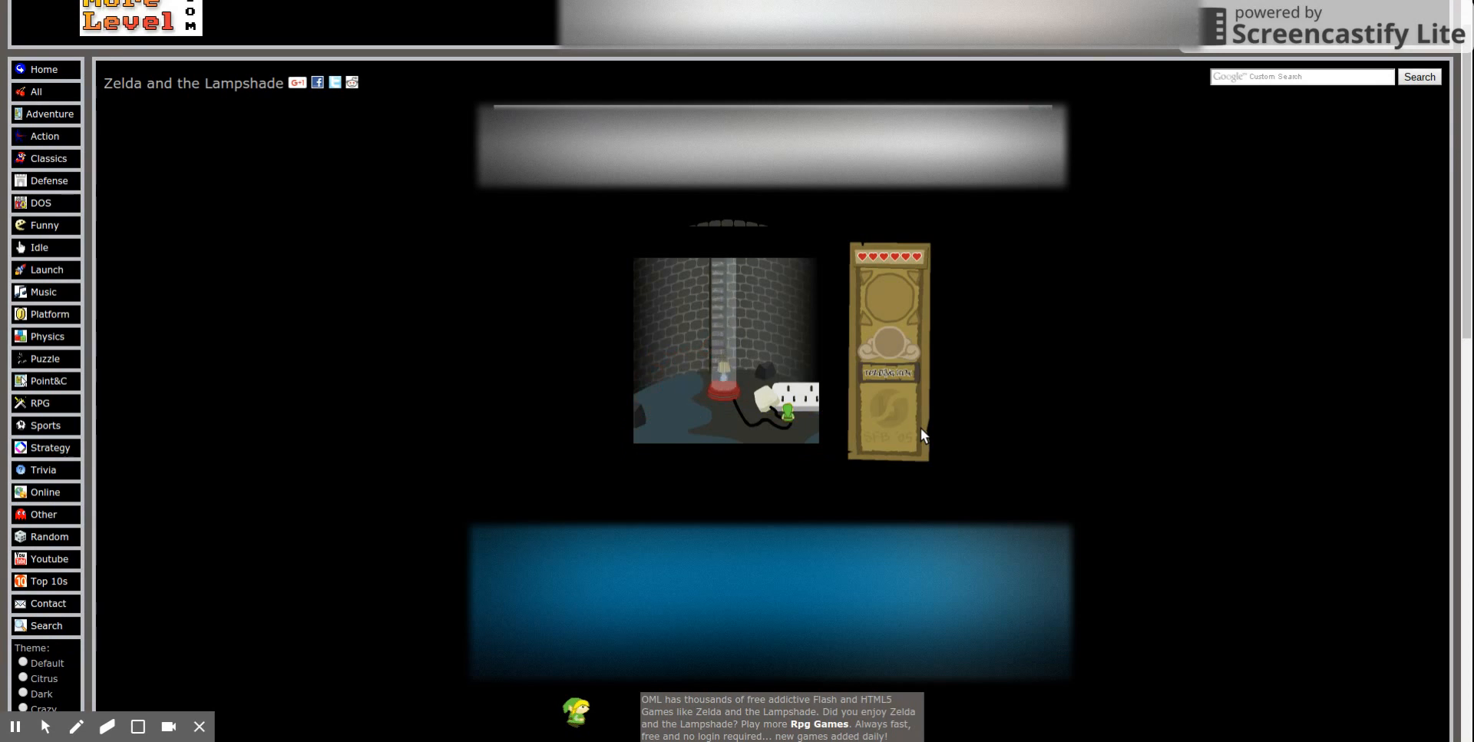
pyautogui.moveTo(872, 315)
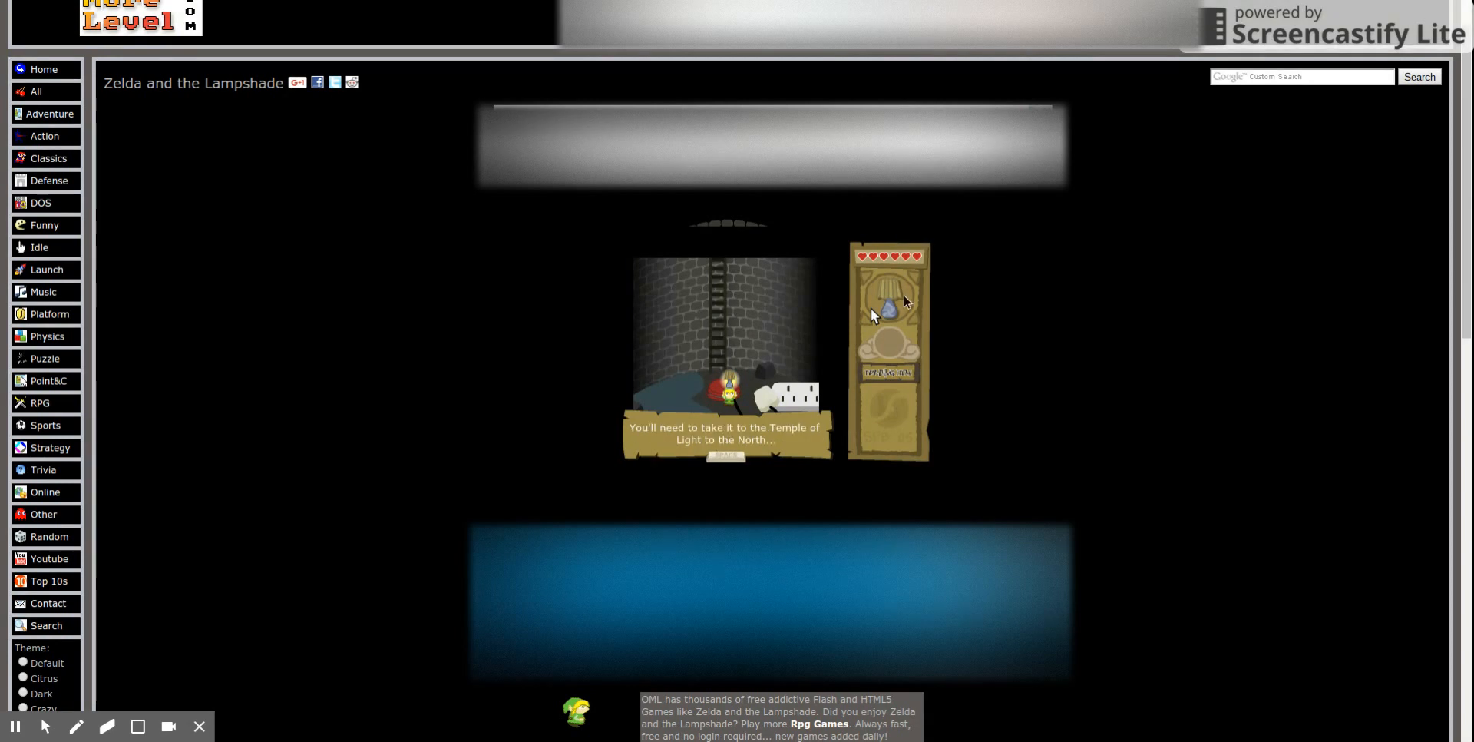
pyautogui.moveTo(920, 270)
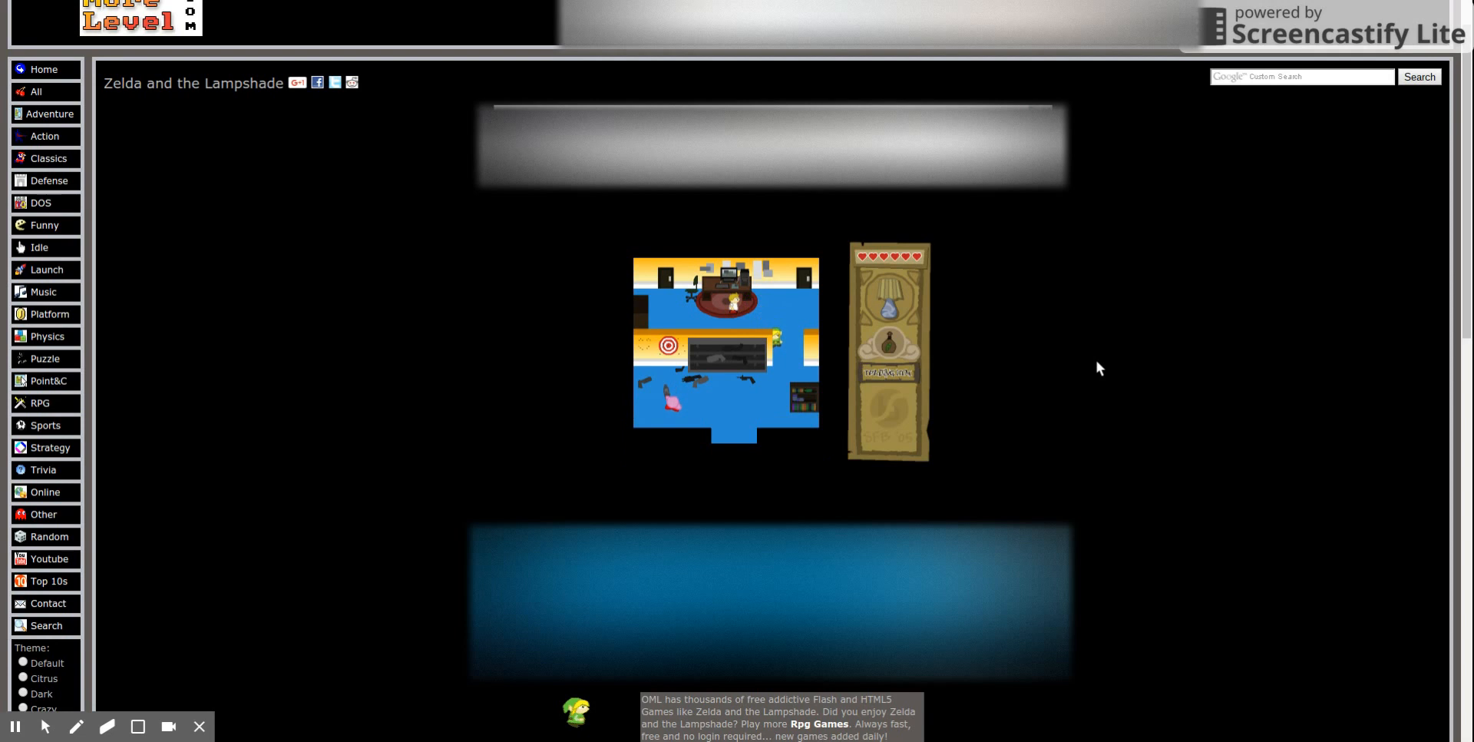
pyautogui.moveTo(169, 726)
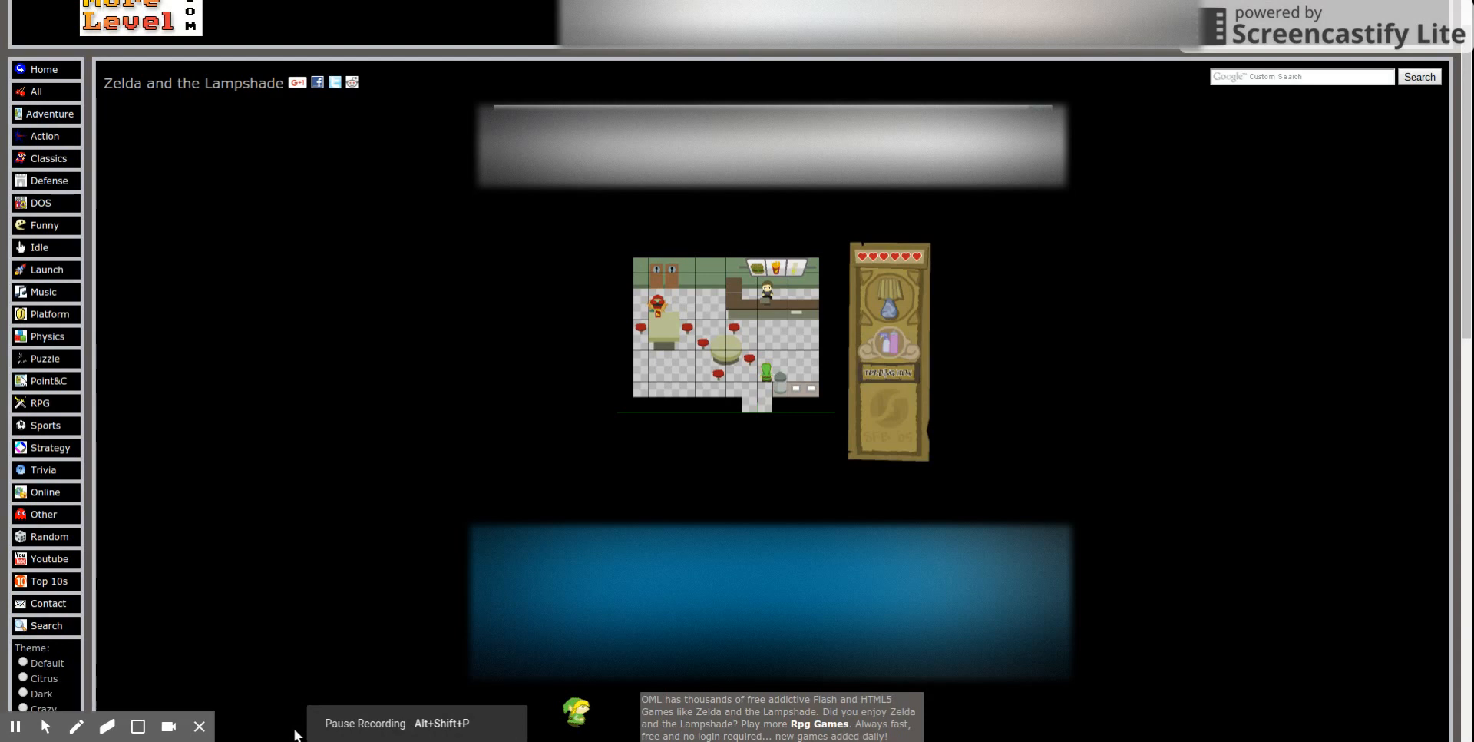
pyautogui.moveTo(1124, 664)
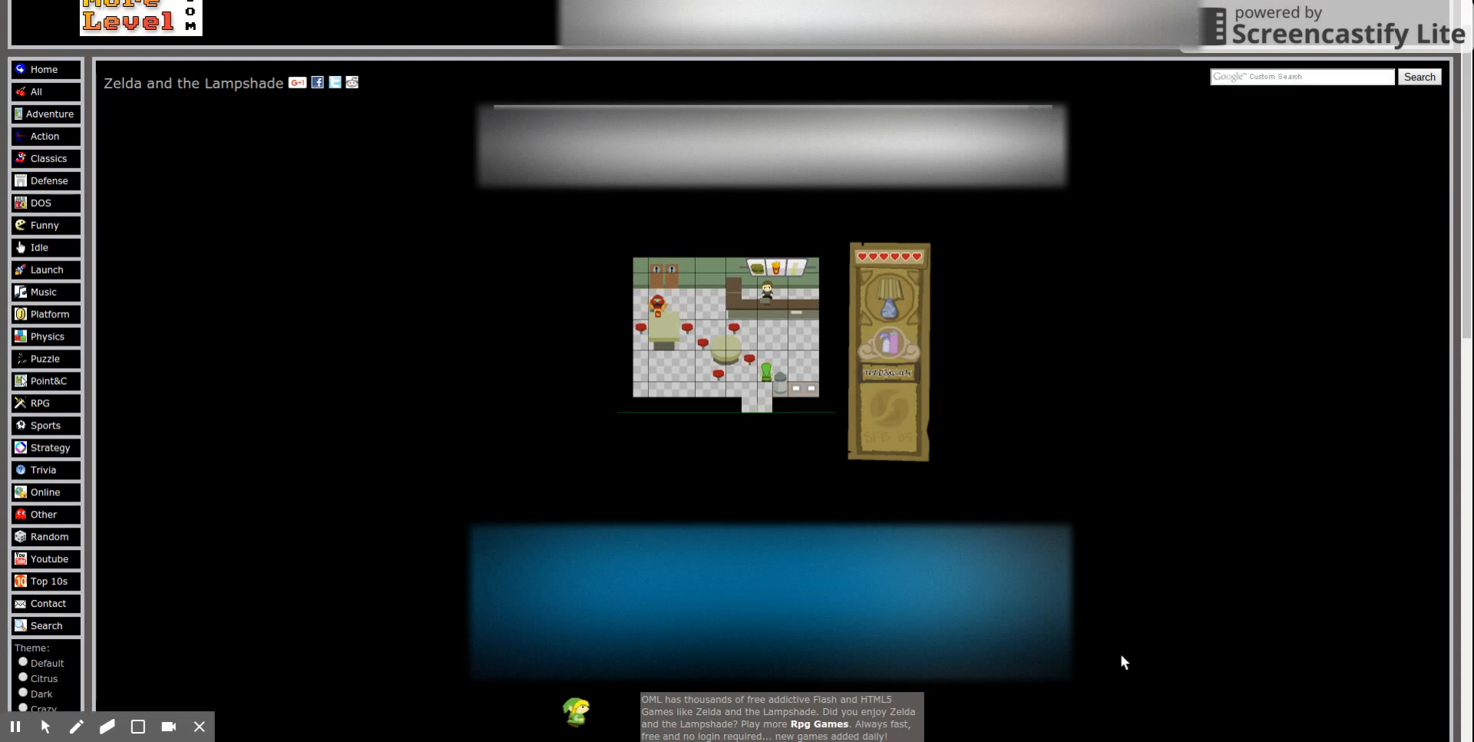
pyautogui.moveTo(1364, 657)
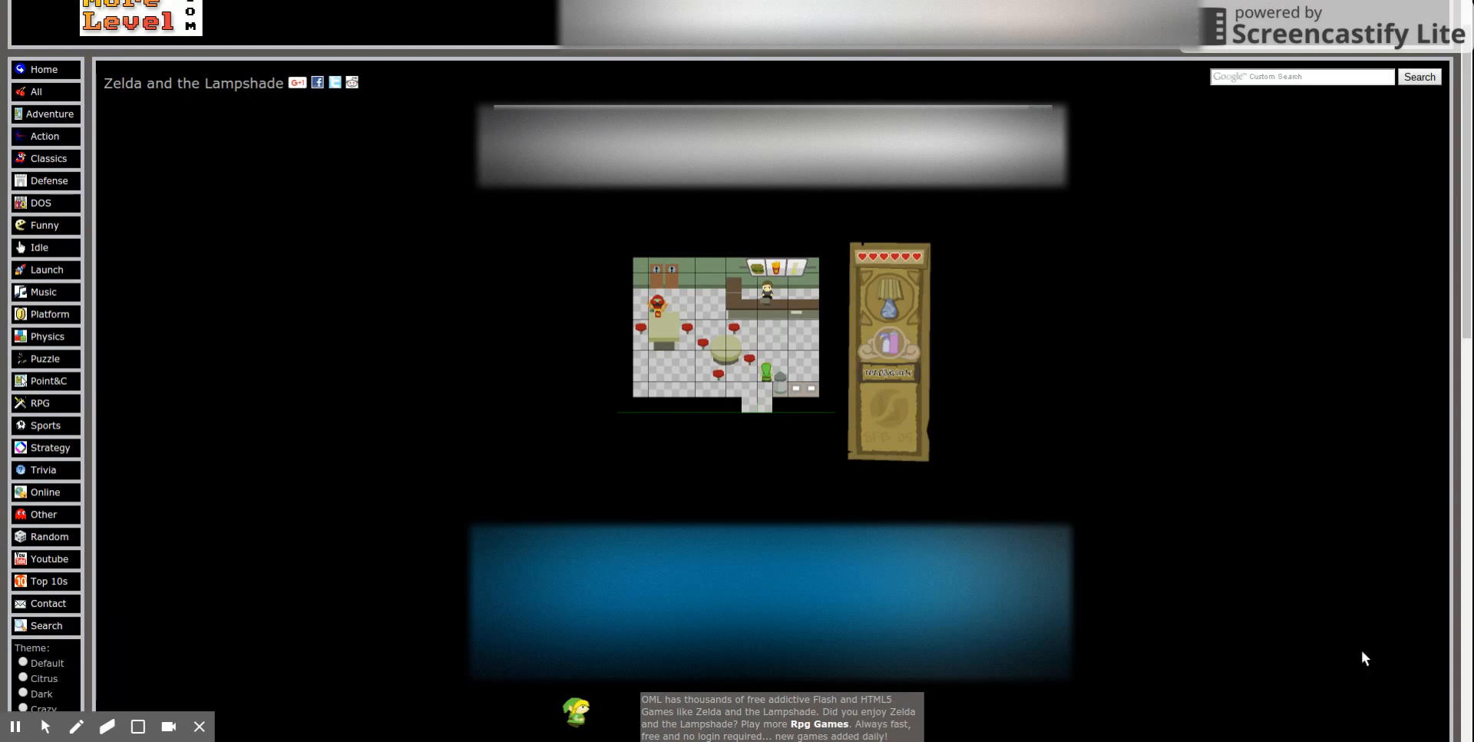